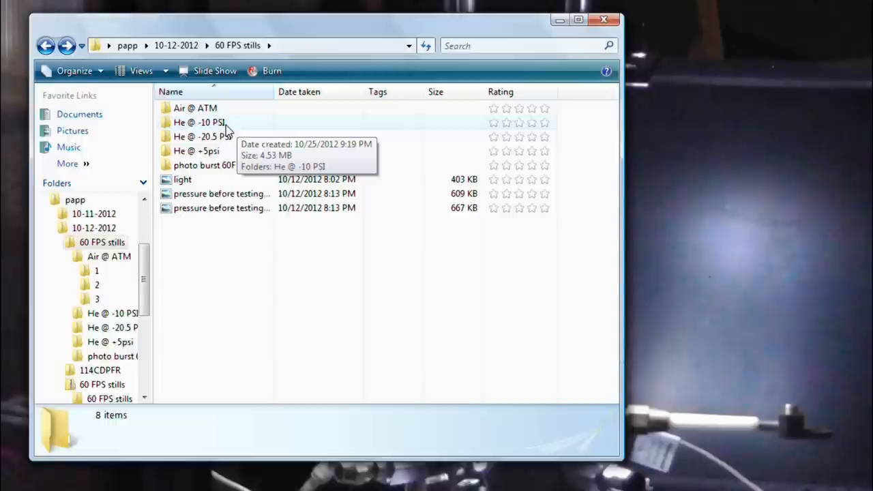
mouse_move(228, 143)
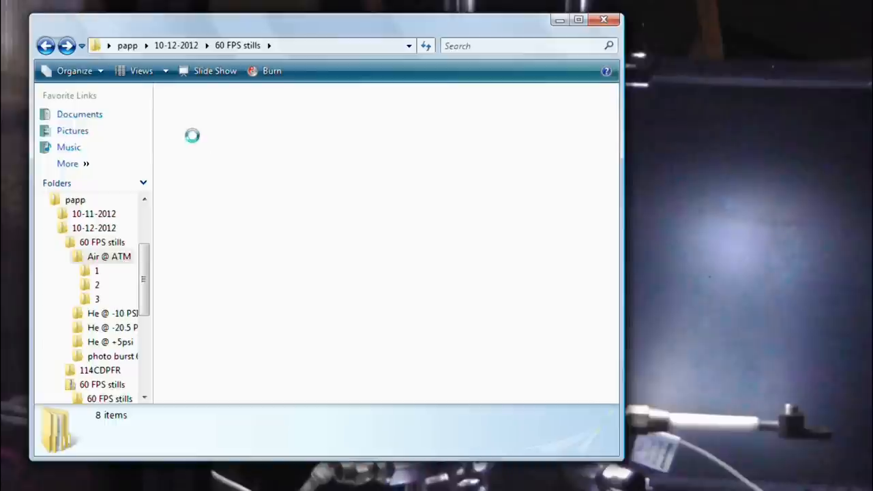
- Open Air @ ATM under 60 FPS stills to list burst subfolders 1, 2 and 3
left_click(108, 256)
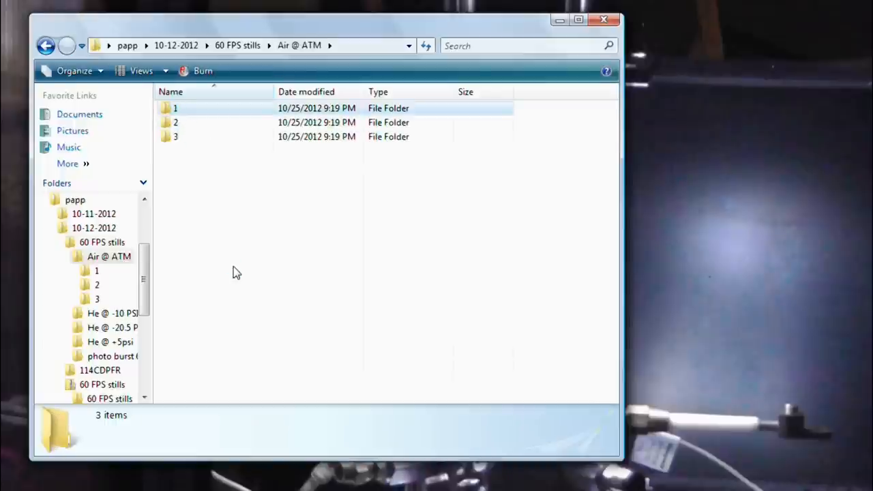
double_click(175, 108)
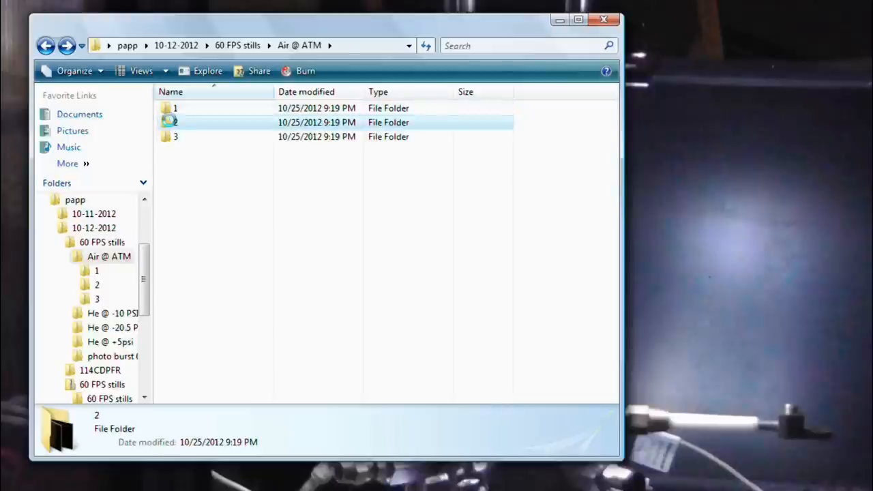
double_click(175, 122)
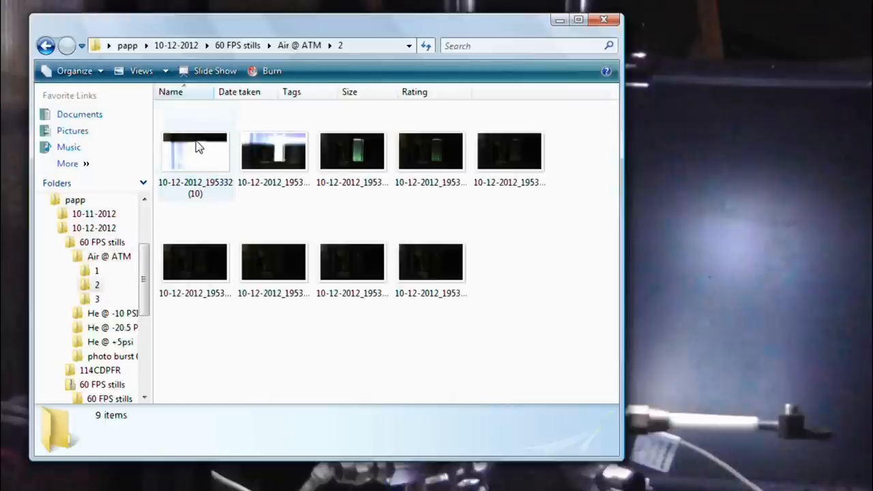
left_click(195, 150)
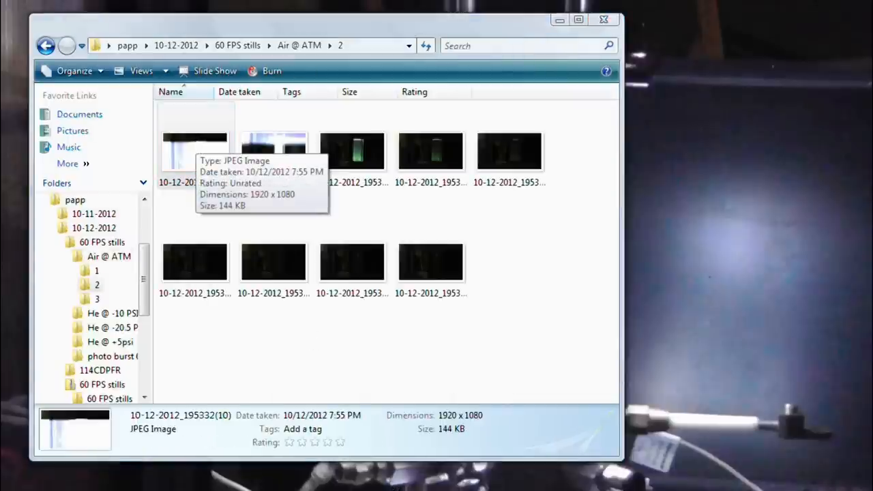
left_click(195, 150)
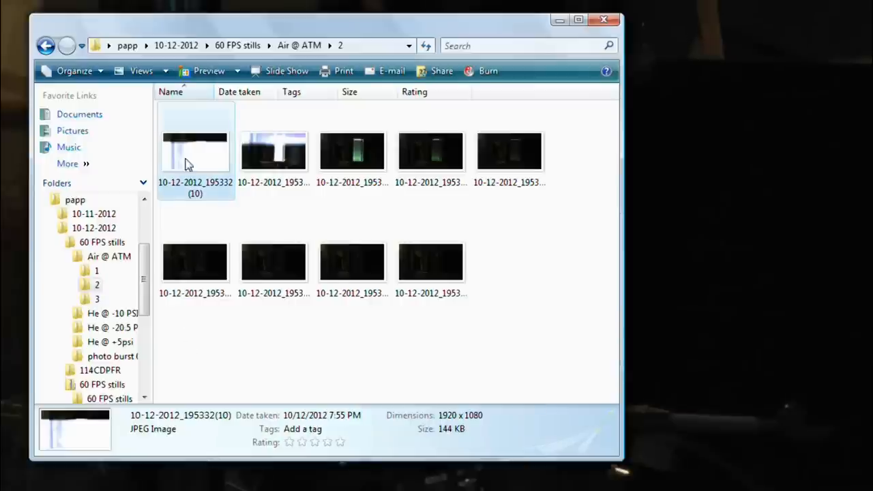
left_click(45, 45)
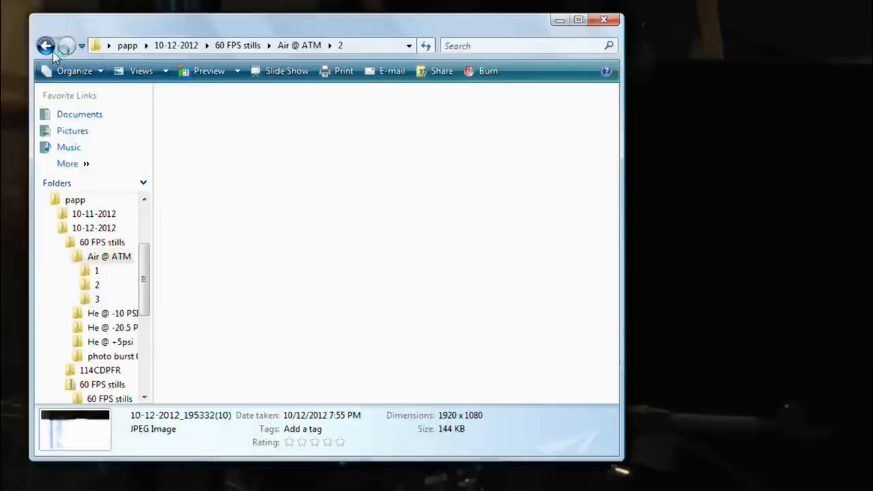
left_click(45, 46)
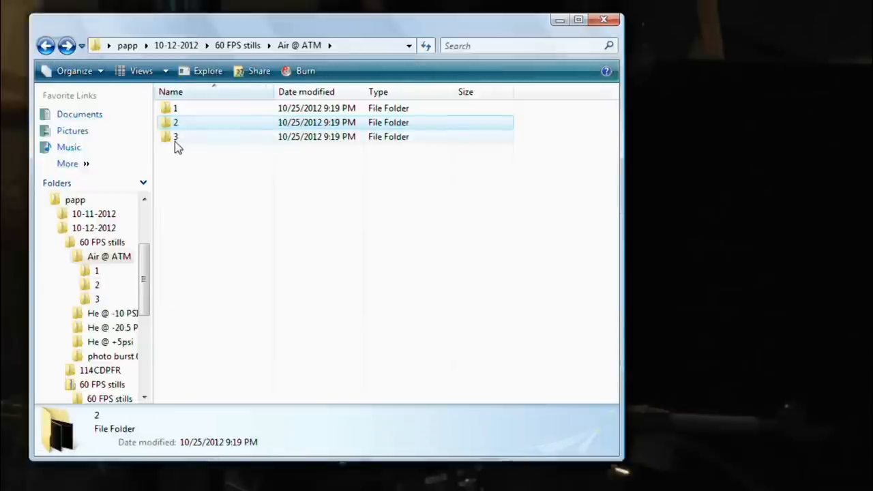
double_click(175, 136)
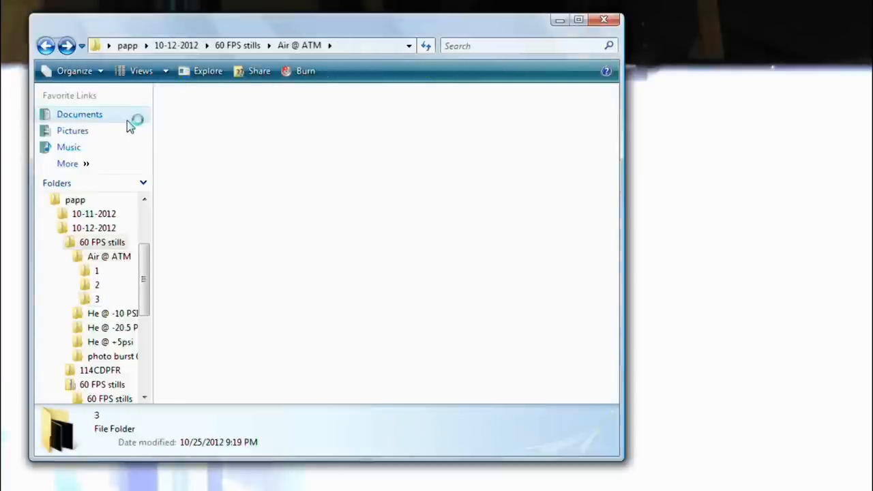
- Go up to 60 FPS stills and open the He @ -20.5 PSI burst folder
left_click(237, 45)
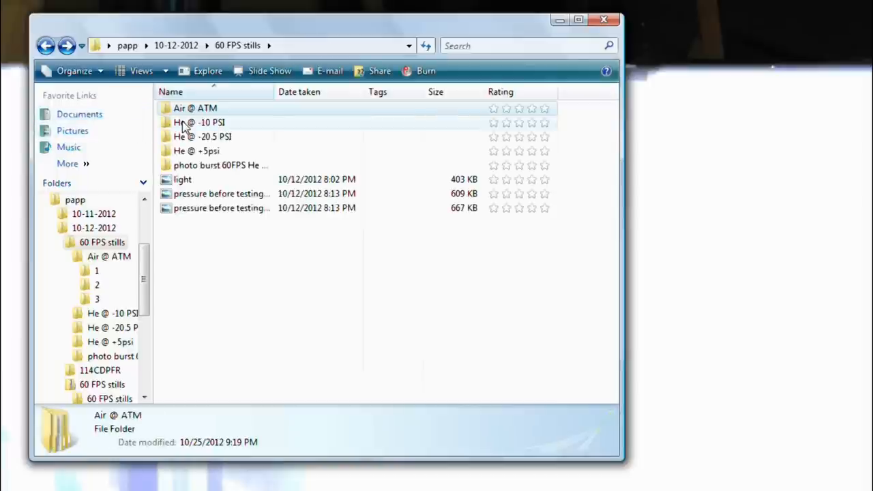
left_click(199, 122)
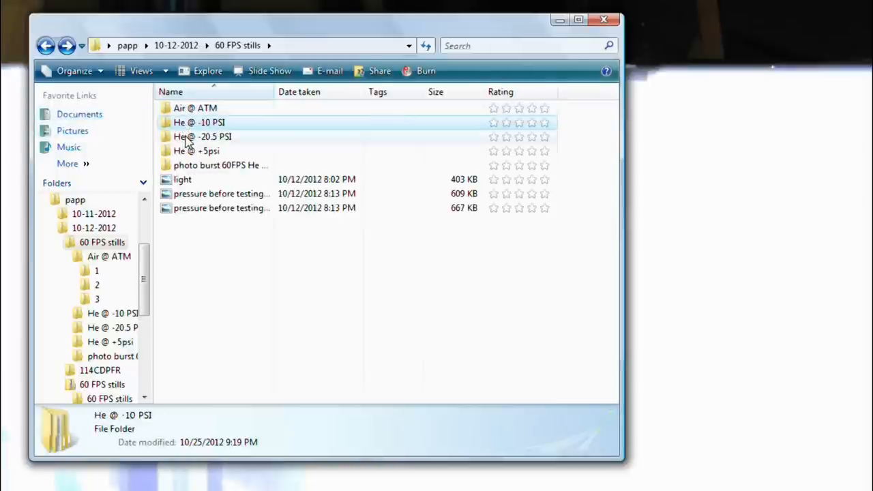
double_click(202, 136)
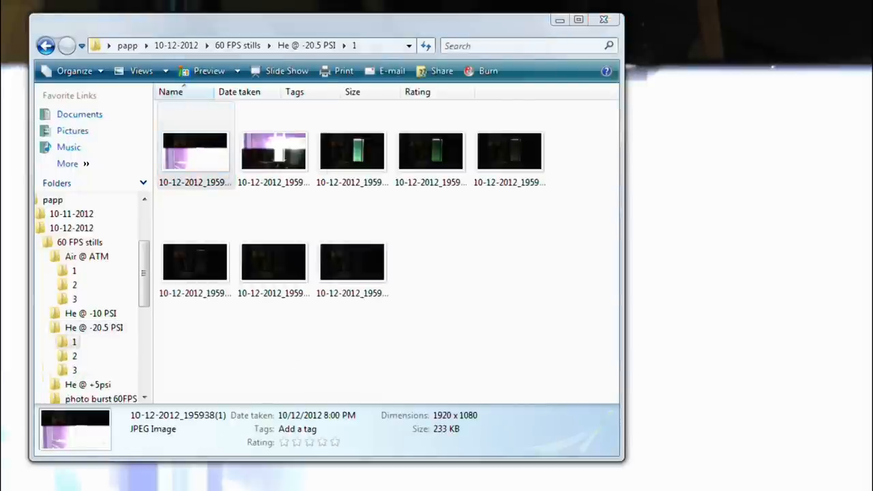
left_click(195, 150)
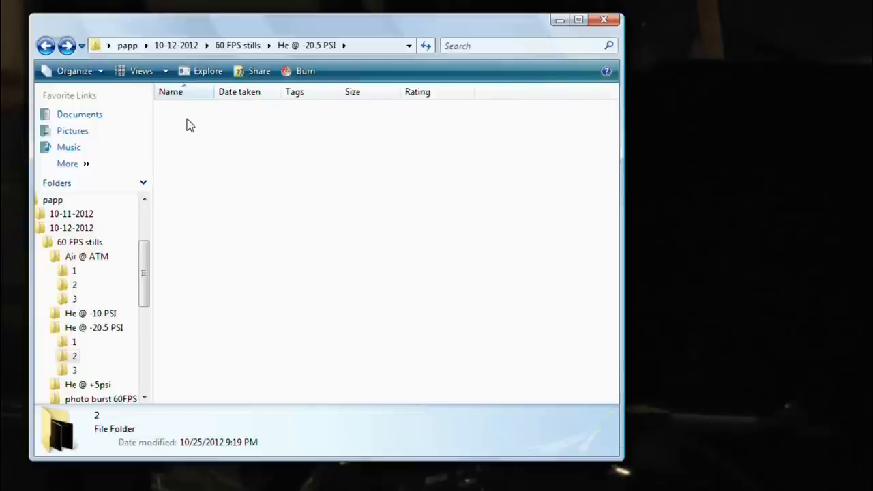
double_click(74, 355)
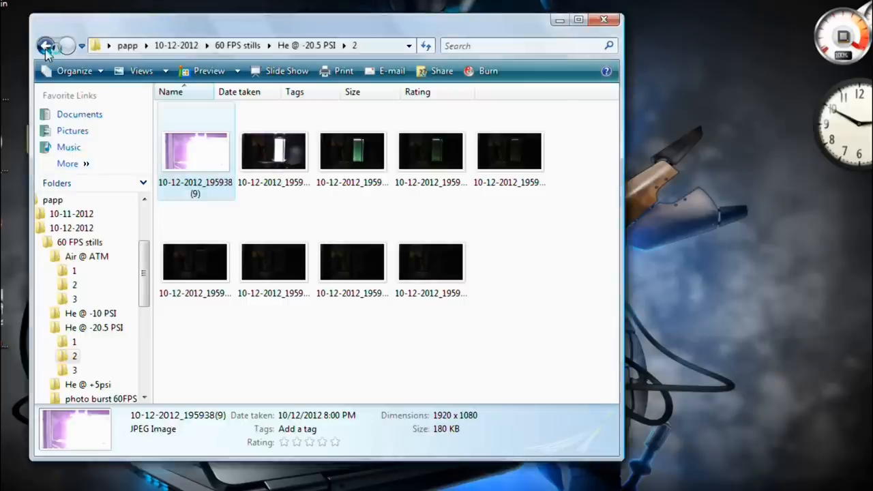
left_click(45, 46)
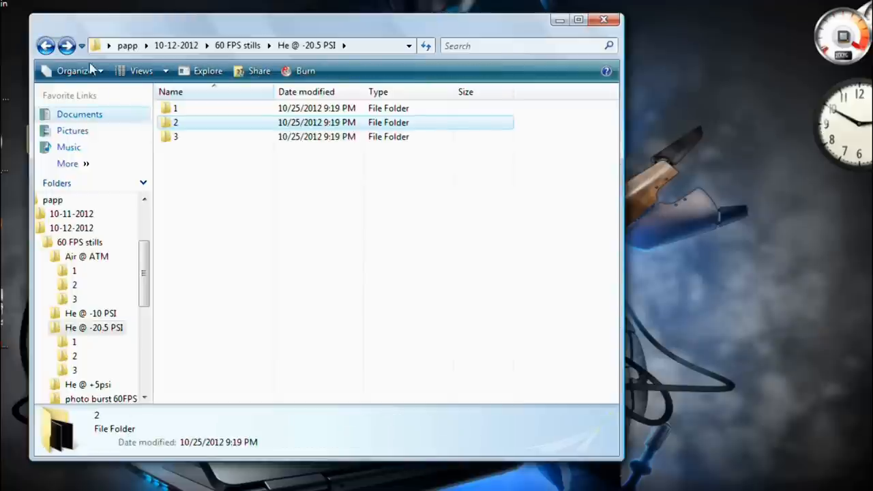
left_click(175, 137)
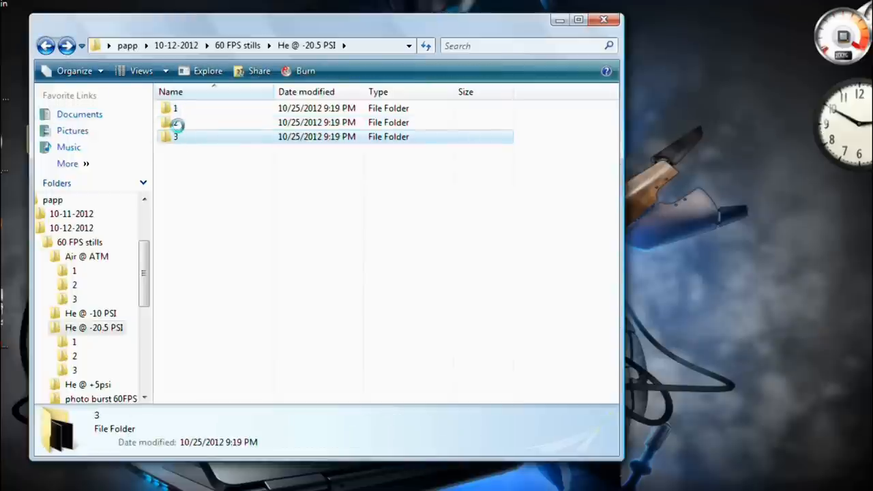
double_click(176, 136)
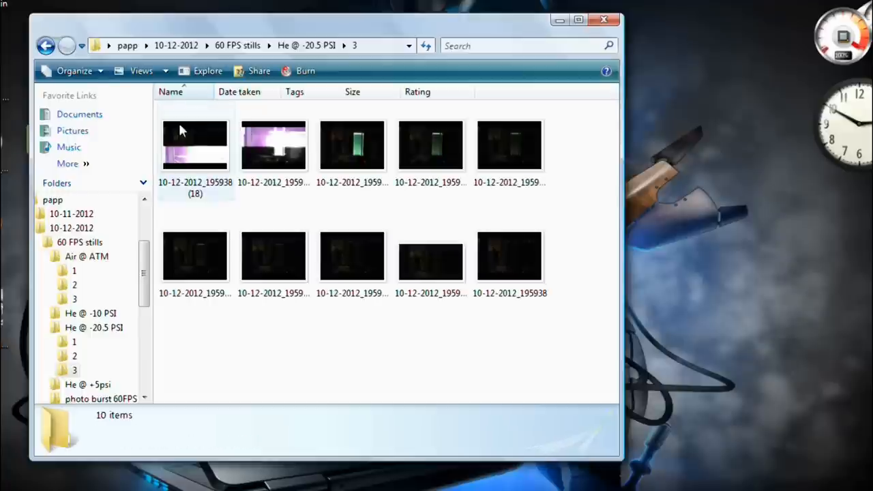
left_click(195, 145)
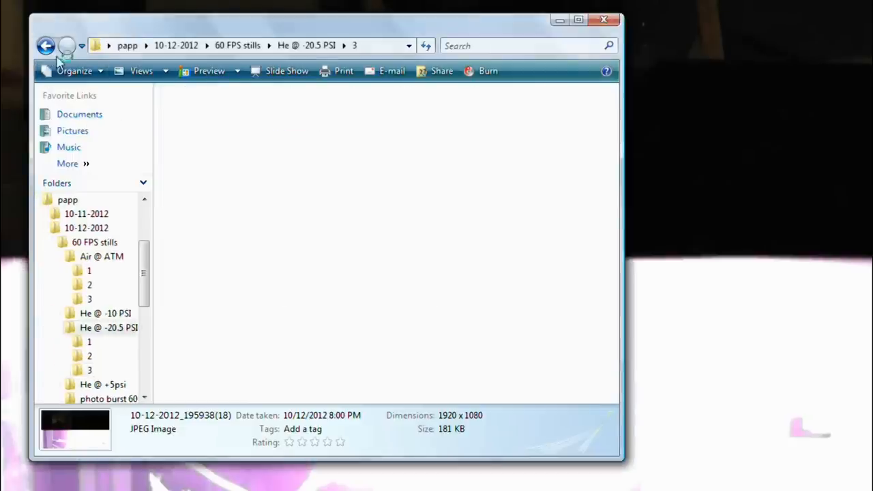
left_click(46, 45)
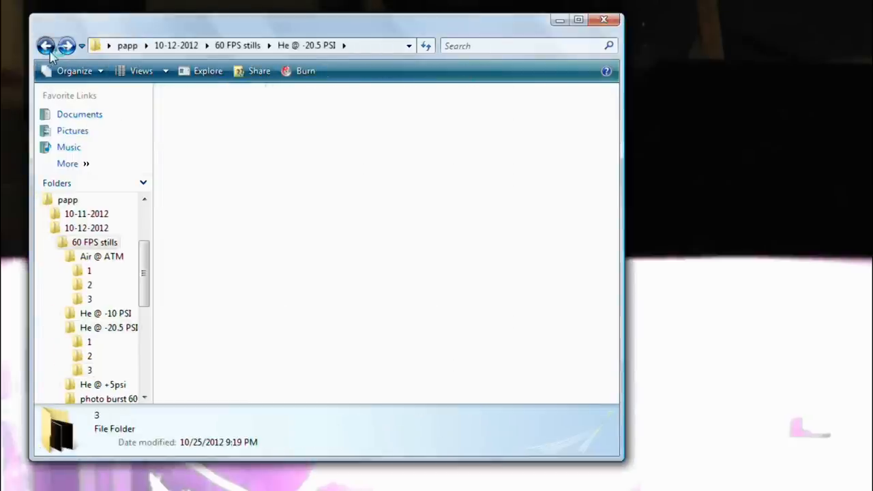
- Open He @ -10 PSI subfolder 1 (ten stills), then subfolder 2 (eleven frames)
left_click(45, 46)
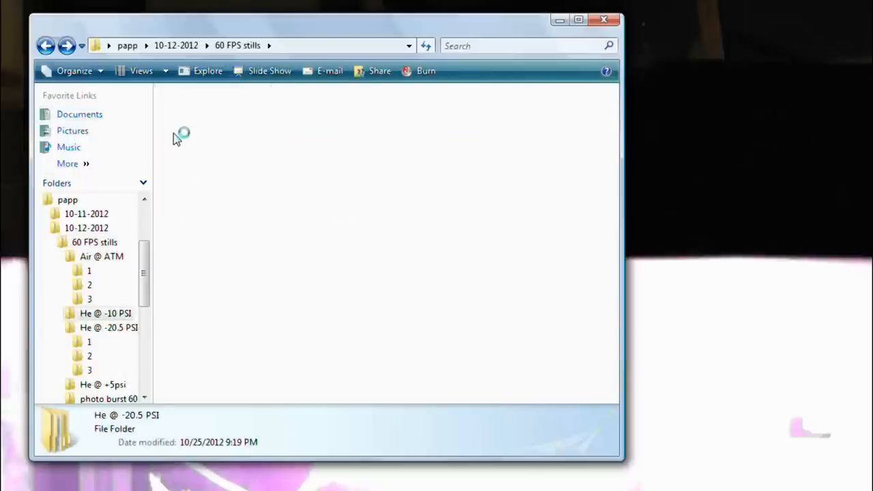
double_click(105, 313)
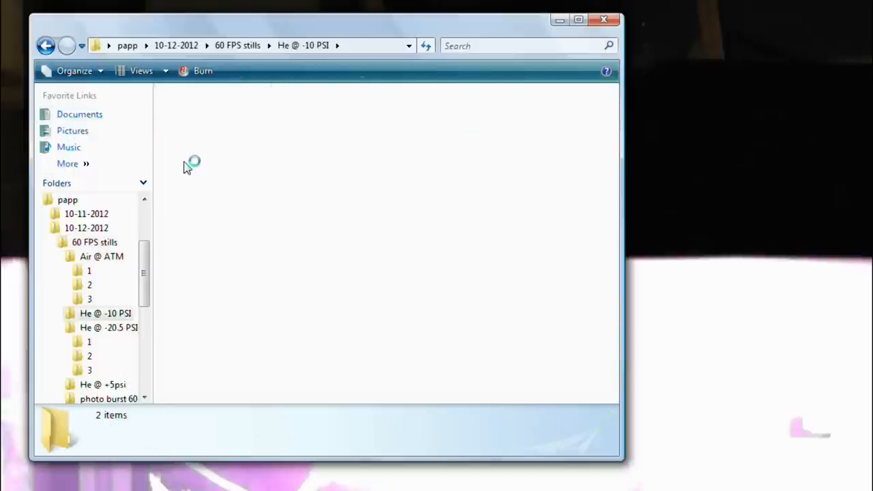
double_click(89, 328)
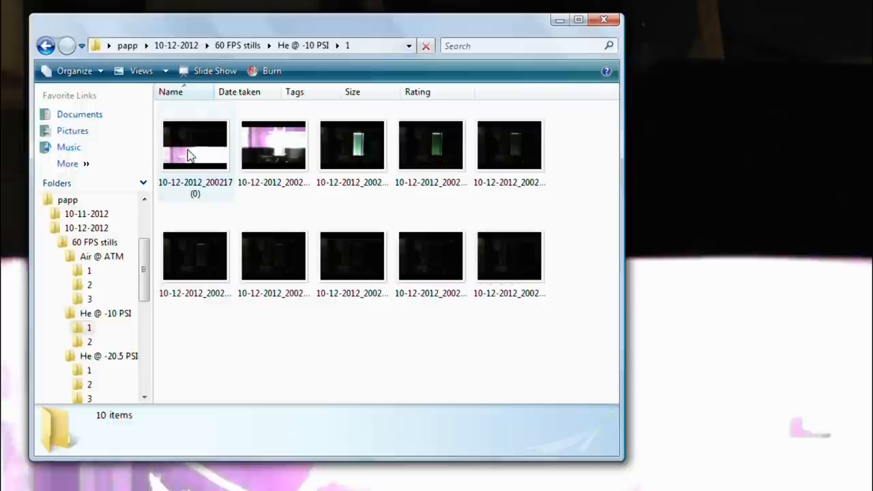
left_click(195, 145)
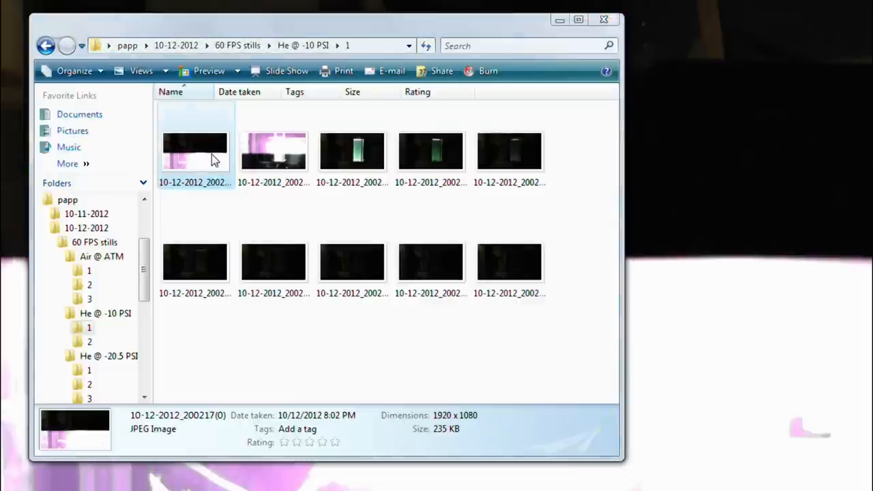
left_click(195, 151)
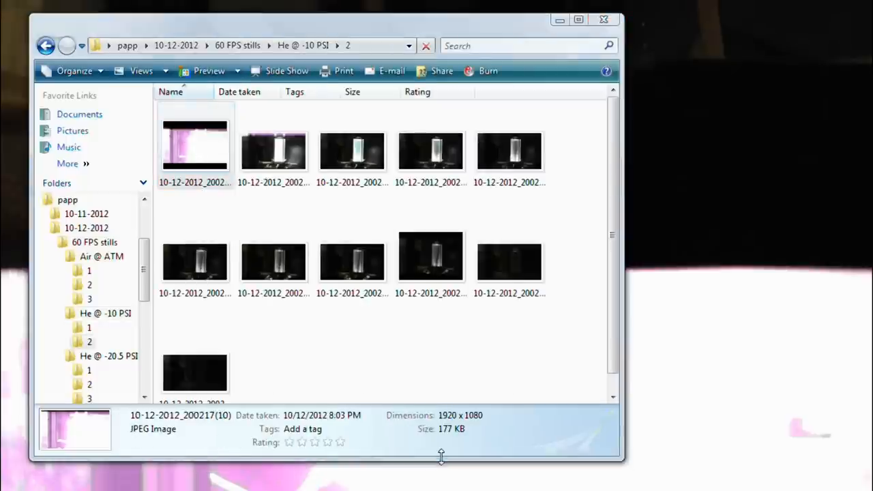
- Navigate back from subfolder 2's frames to the He @ -10 PSI folder
left_click(195, 147)
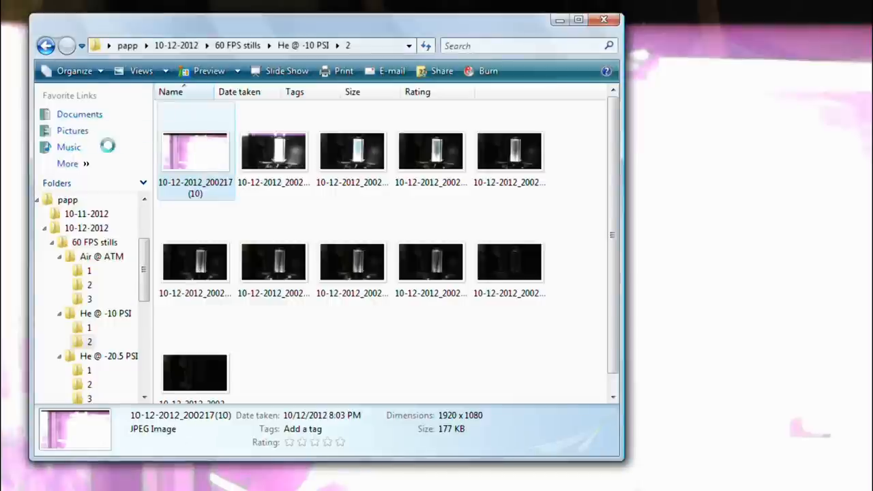
left_click(46, 45)
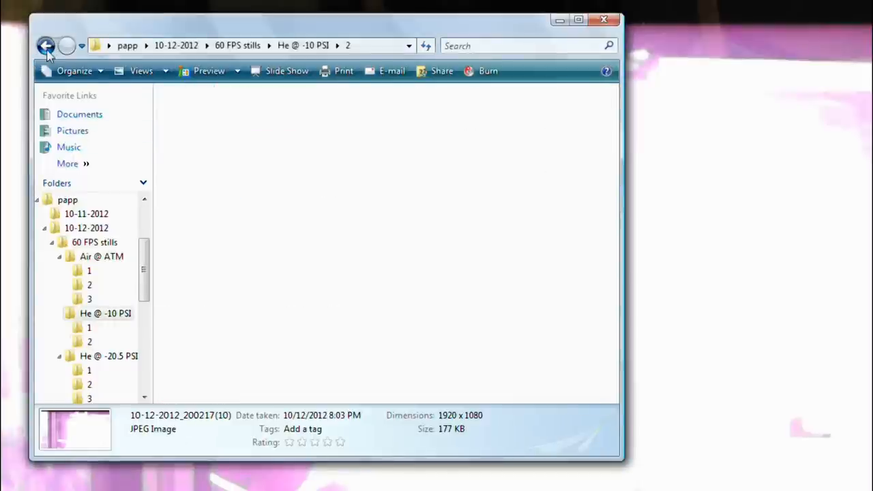
left_click(46, 45)
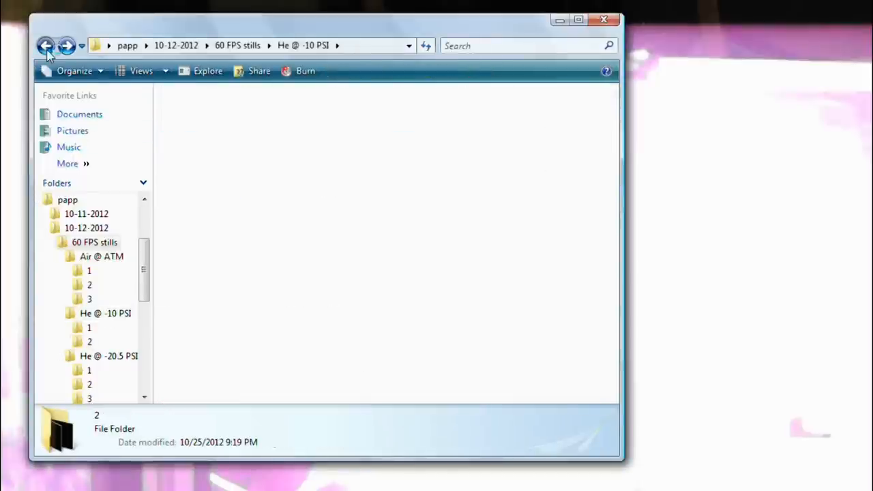
- Open He @ +5psi › one shot › folder 2 and show details of frame 2-1
left_click(46, 45)
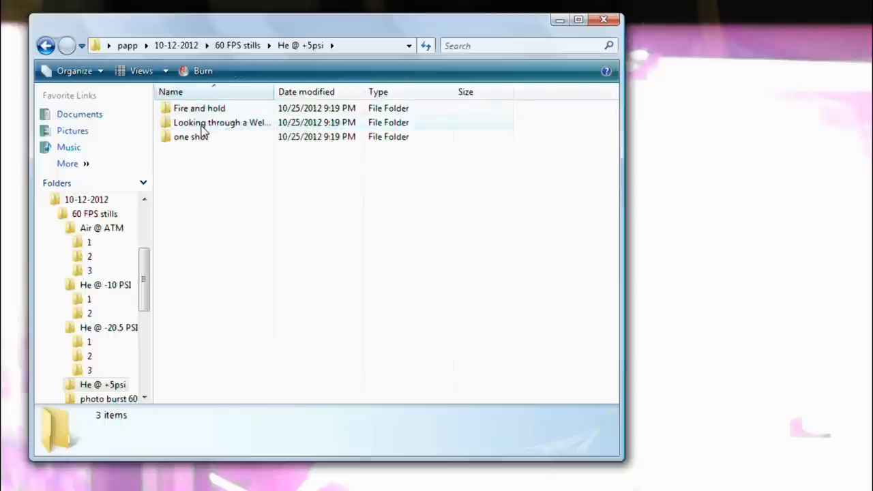
left_click(190, 136)
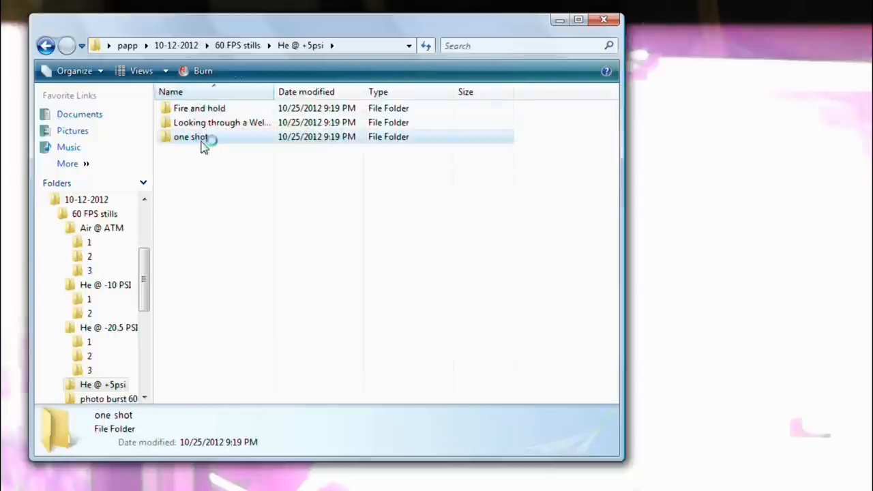
double_click(191, 136)
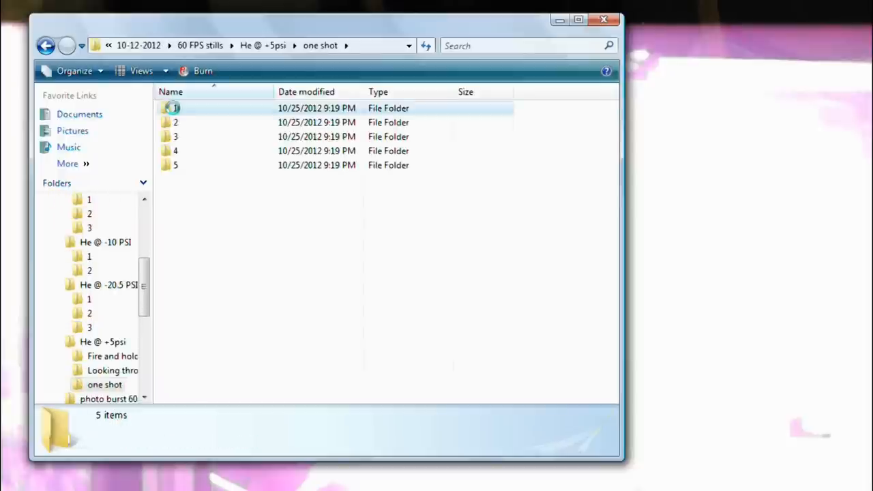
double_click(175, 108)
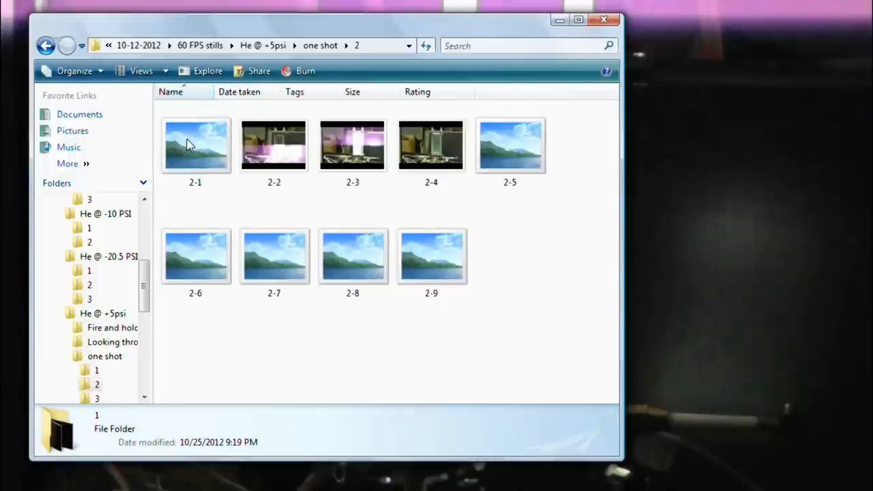
left_click(195, 144)
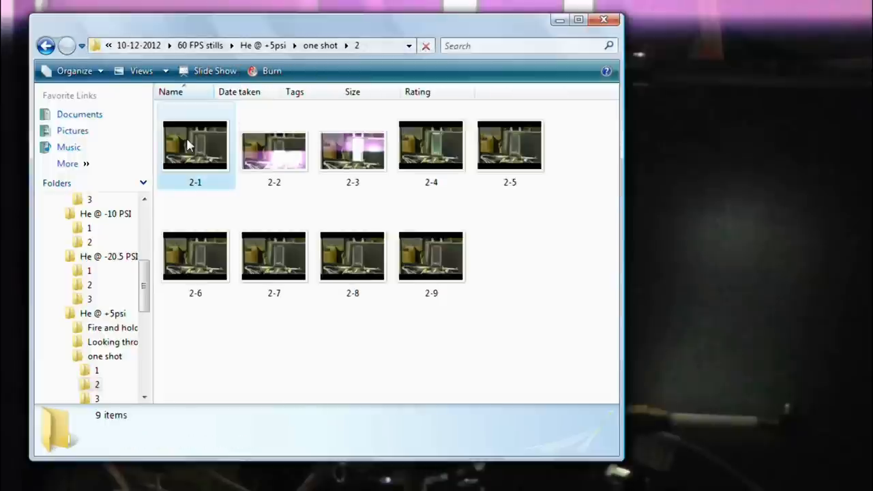
left_click(195, 145)
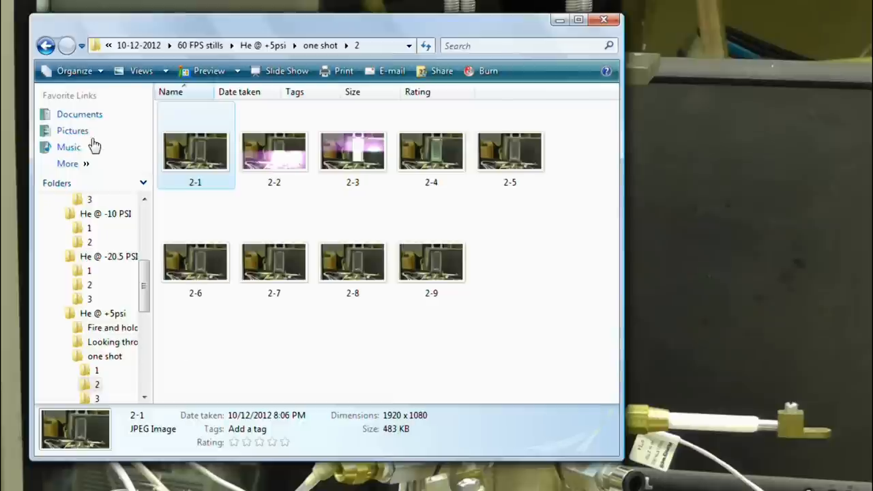
- Browse one shot folders 4 (fifteen stills) and 5 (seven stills), selecting their first frames
left_click(46, 45)
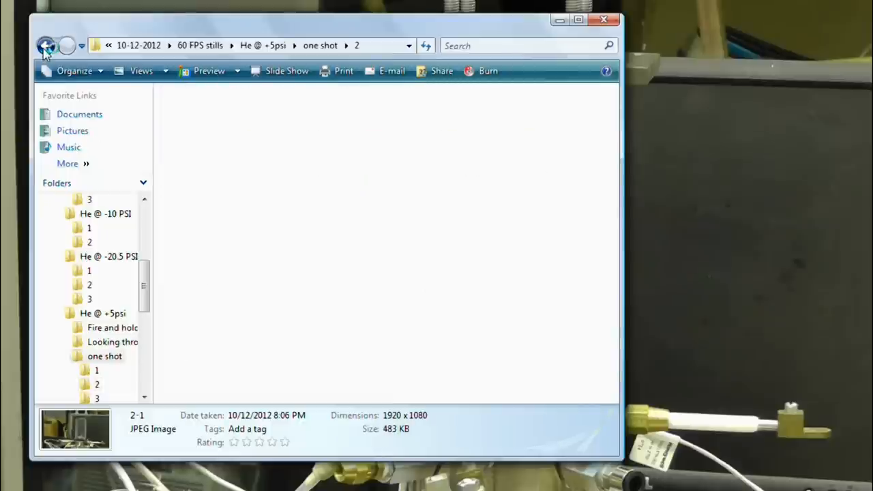
left_click(45, 45)
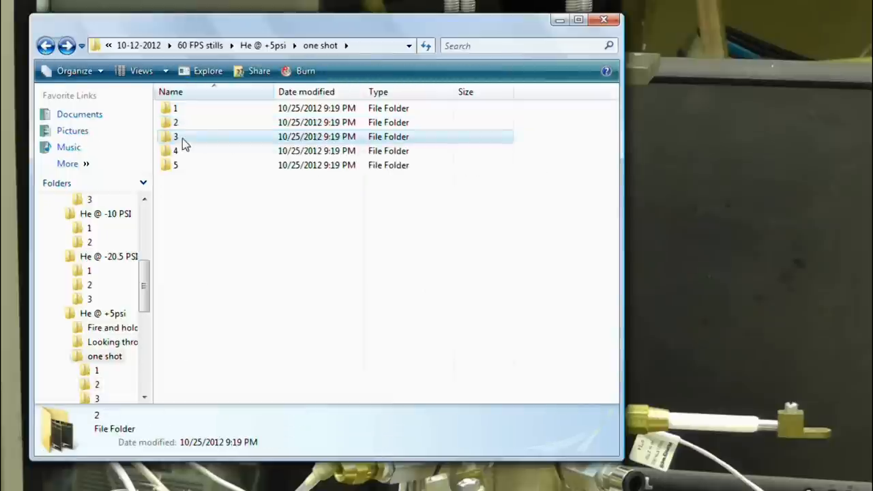
double_click(175, 136)
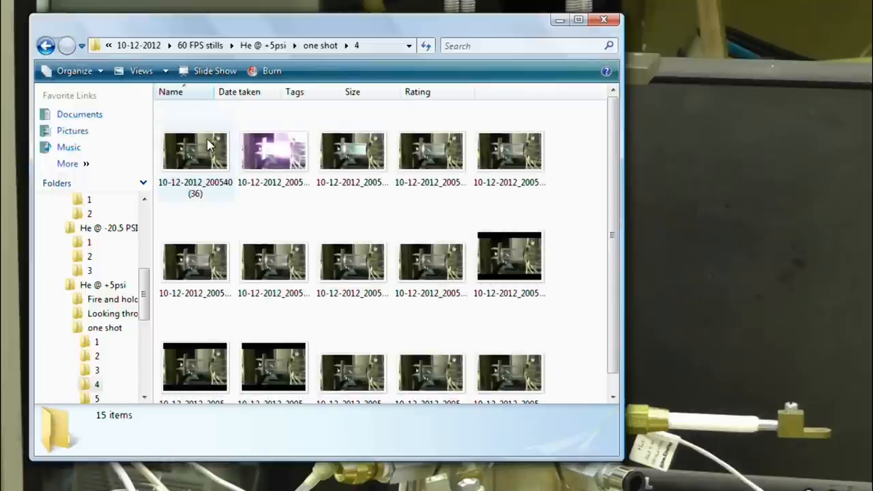
left_click(195, 150)
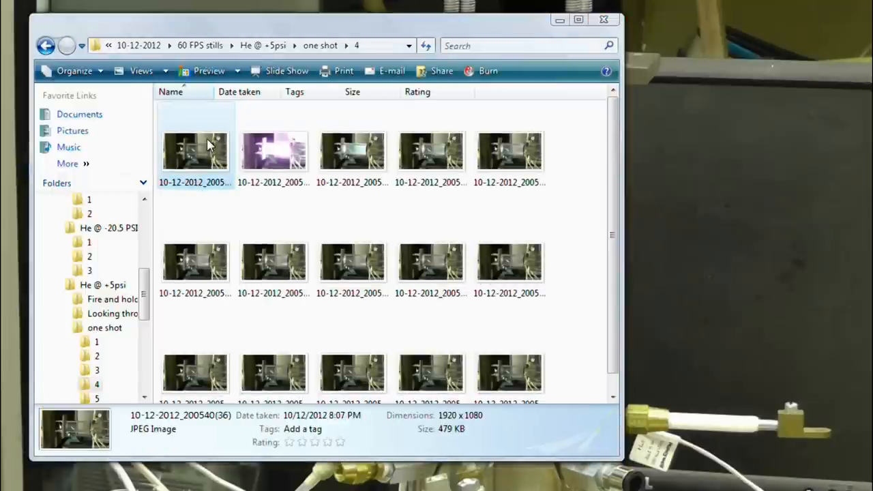
left_click(195, 151)
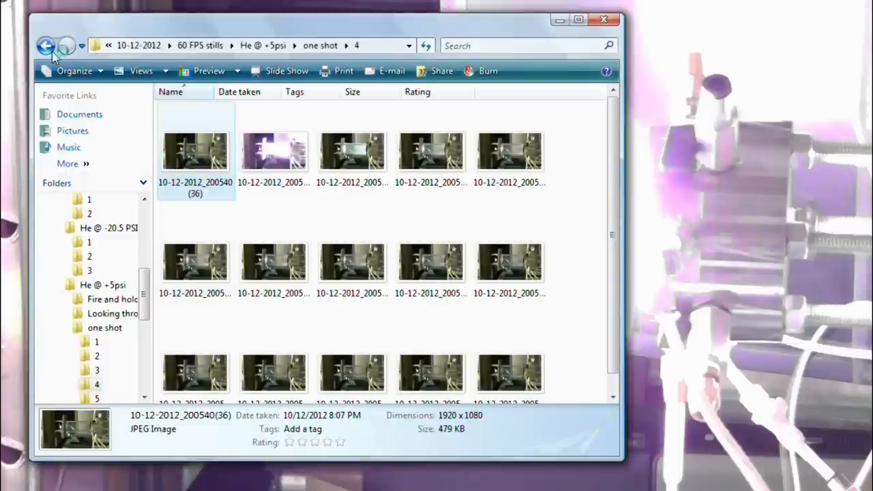
left_click(45, 46)
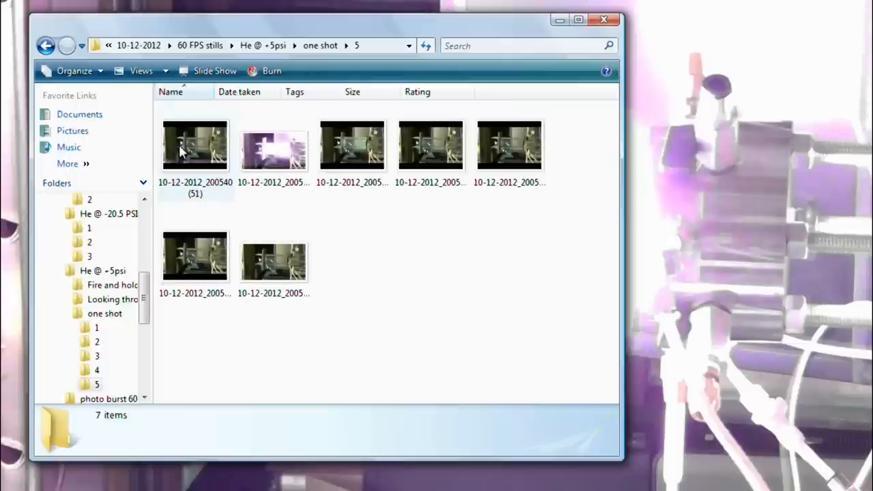
left_click(195, 145)
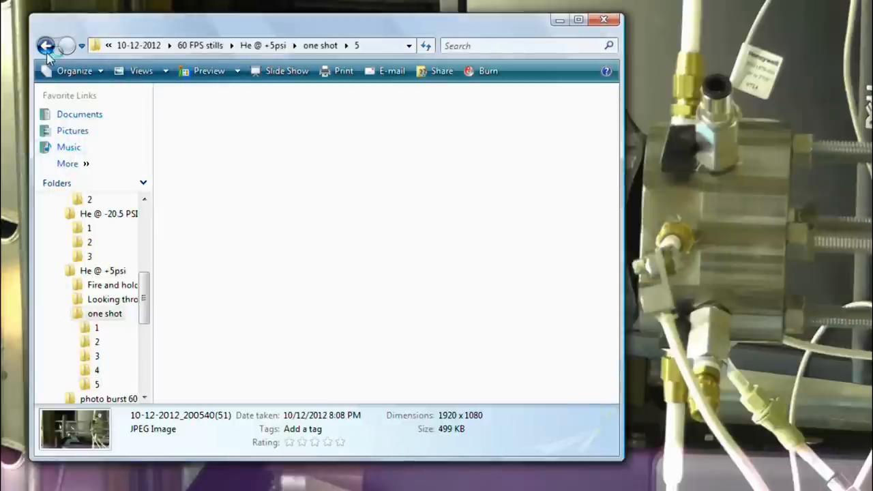
- Browse Welding glass subfolders 1 and 2 (six and seven stills), returning to He @ +5psi
left_click(45, 45)
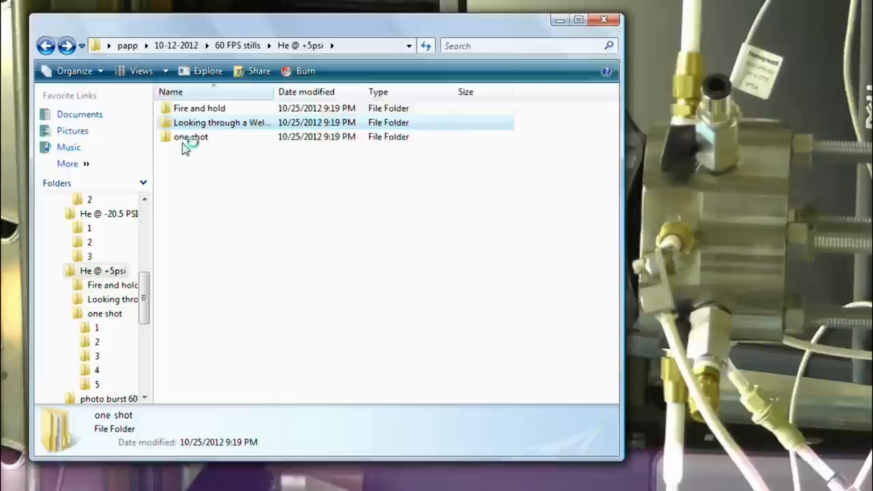
double_click(221, 122)
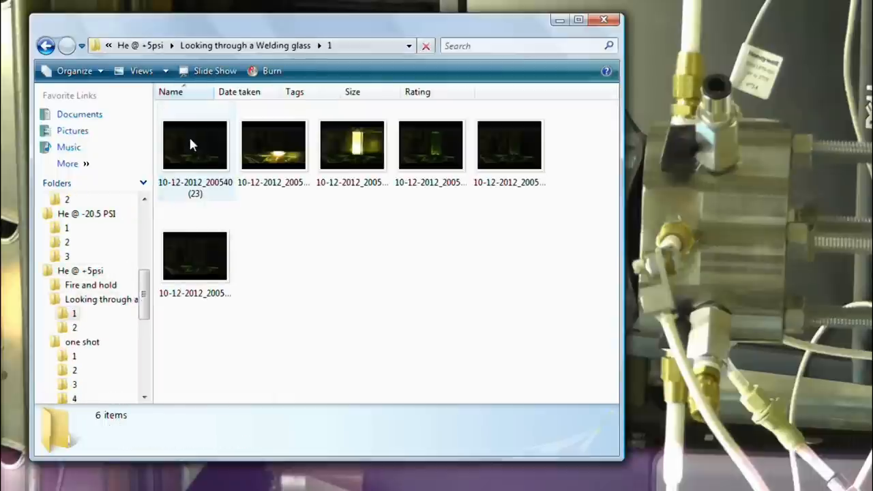
left_click(194, 145)
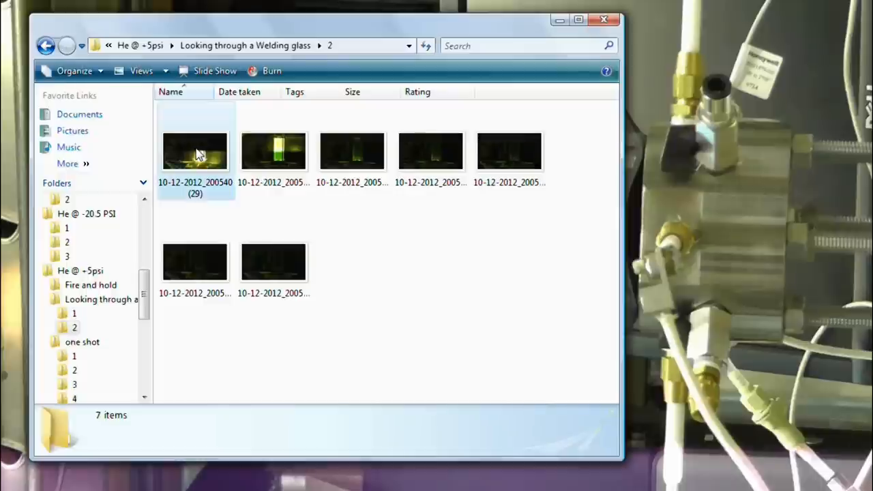
left_click(195, 151)
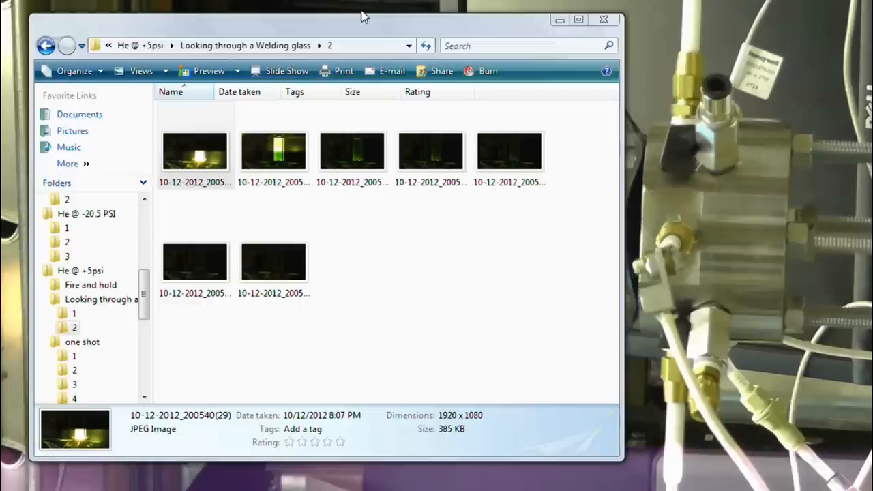
left_click(46, 45)
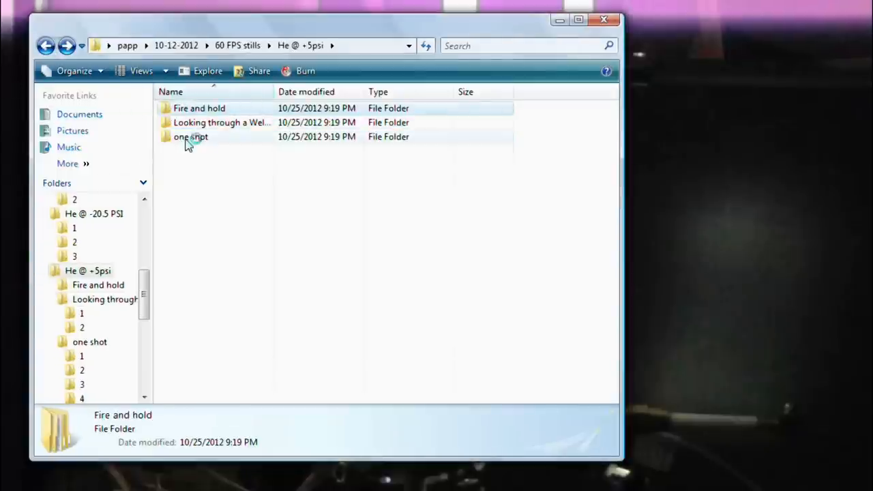
- Open Fire and hold › folder 1 and select the first of its nine stills
double_click(200, 108)
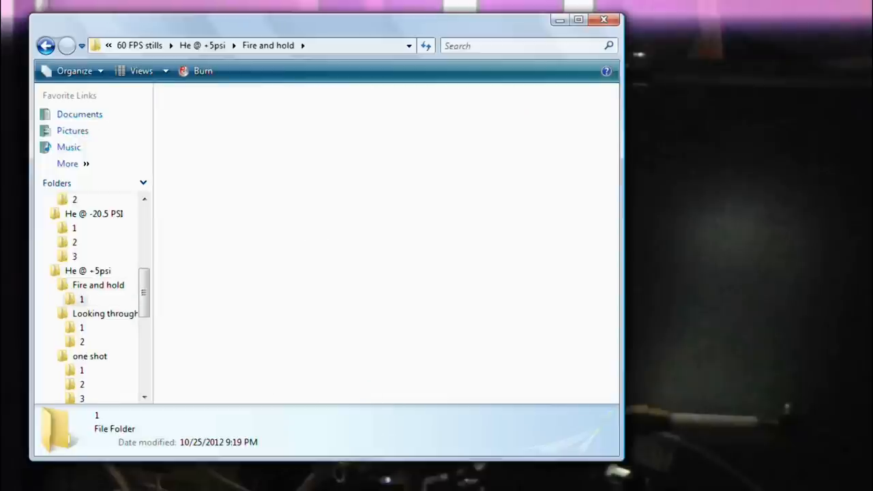
double_click(81, 299)
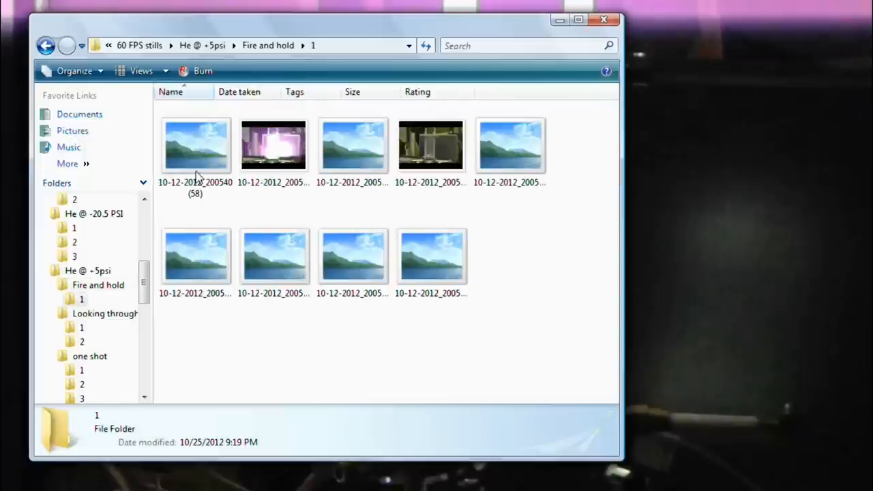
left_click(196, 145)
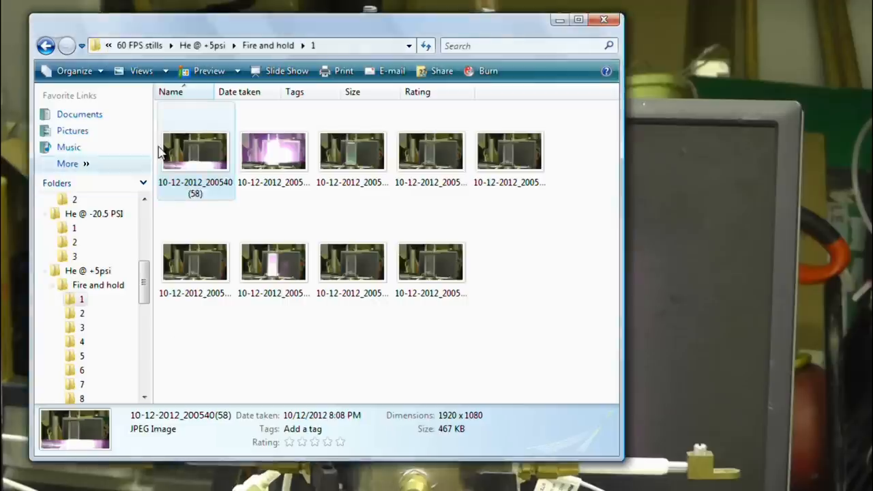
mouse_move(141, 71)
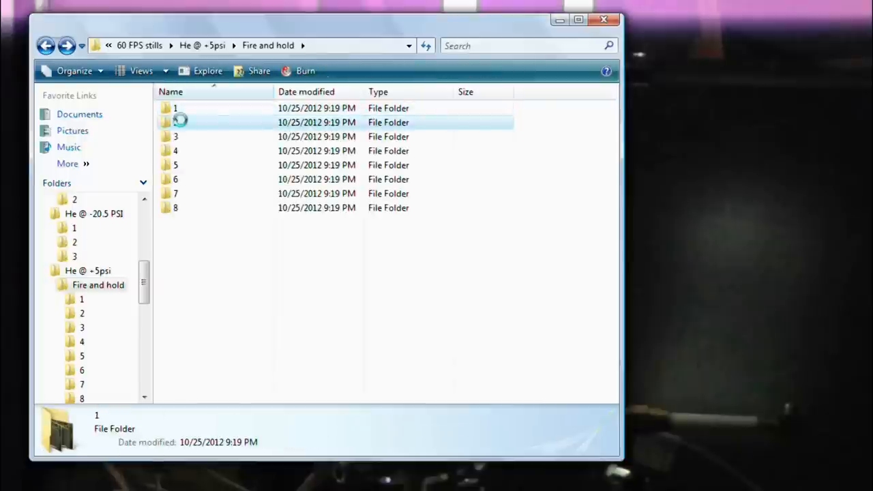
- Open Fire and hold folder 2, show its first still's details, then go back
double_click(175, 122)
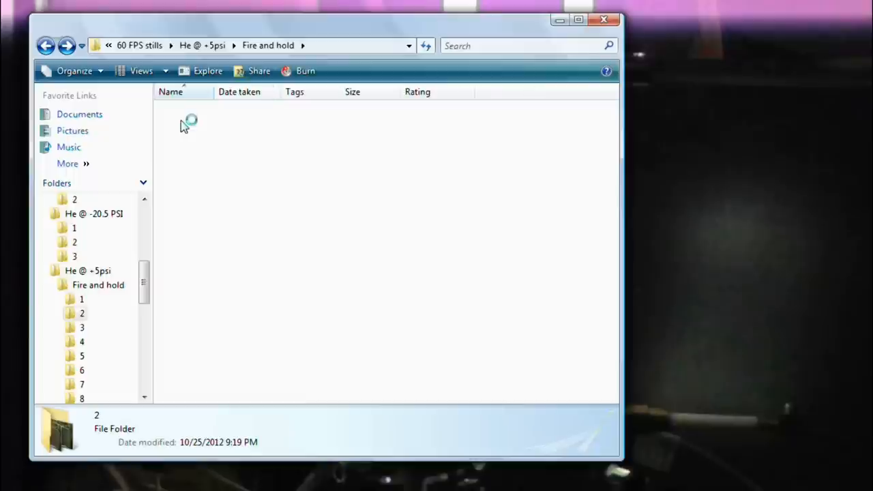
double_click(82, 313)
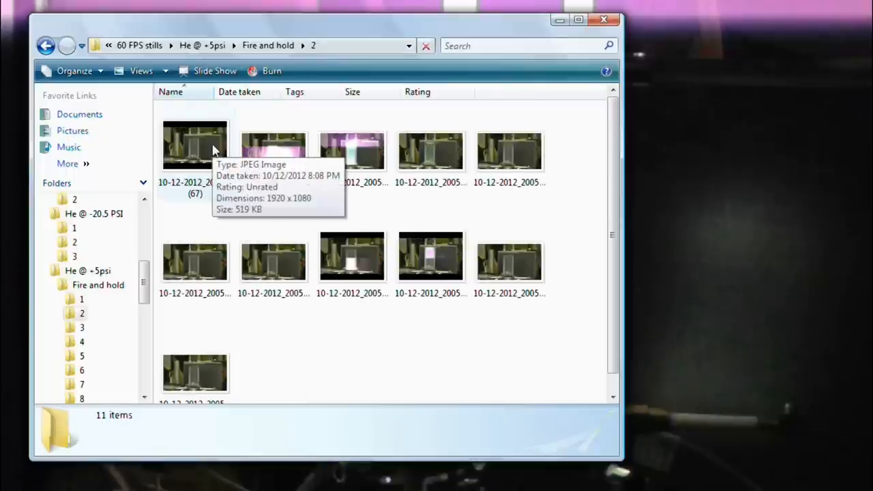
left_click(194, 143)
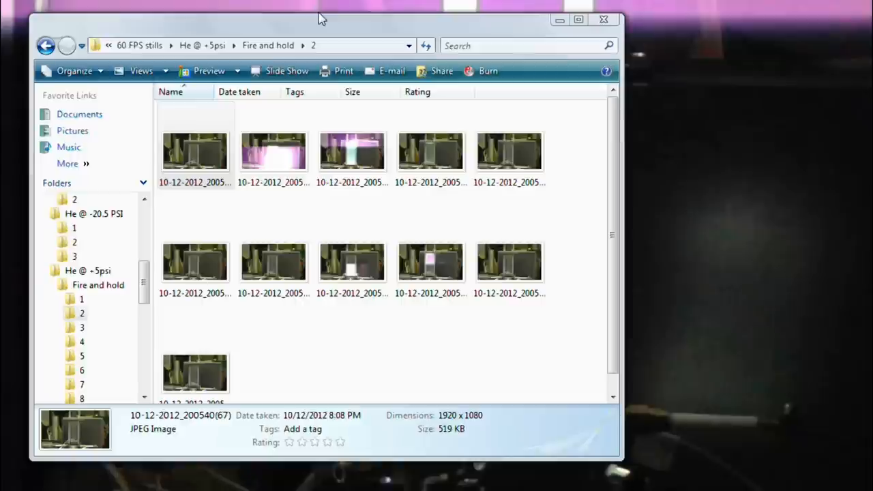
left_click(46, 45)
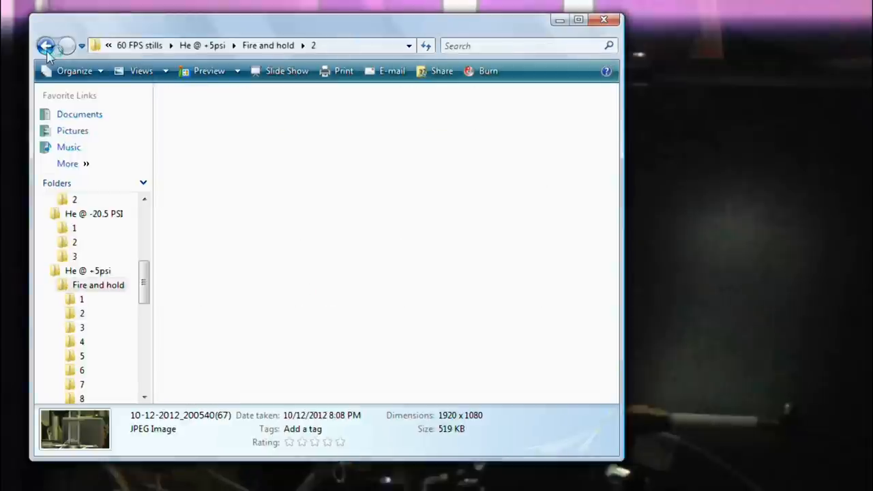
- Open Fire and hold folder 3, show its first still's details, and return to folders 1–8
left_click(46, 45)
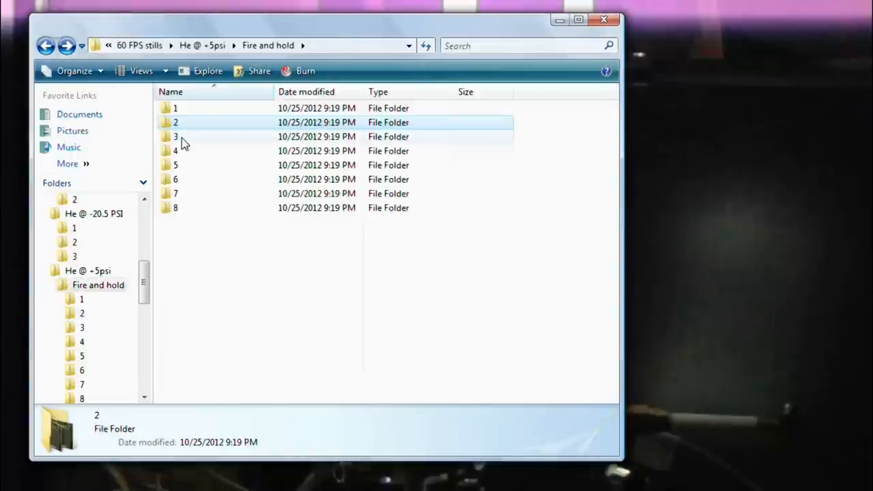
double_click(176, 137)
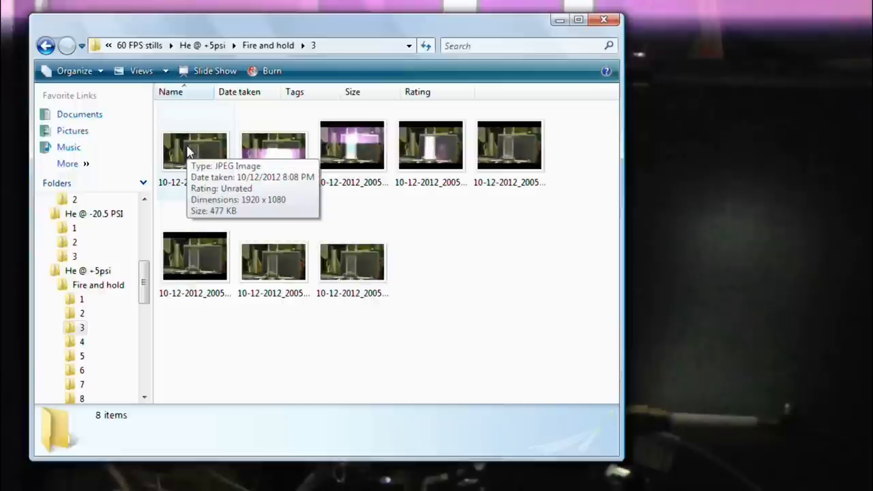
left_click(194, 150)
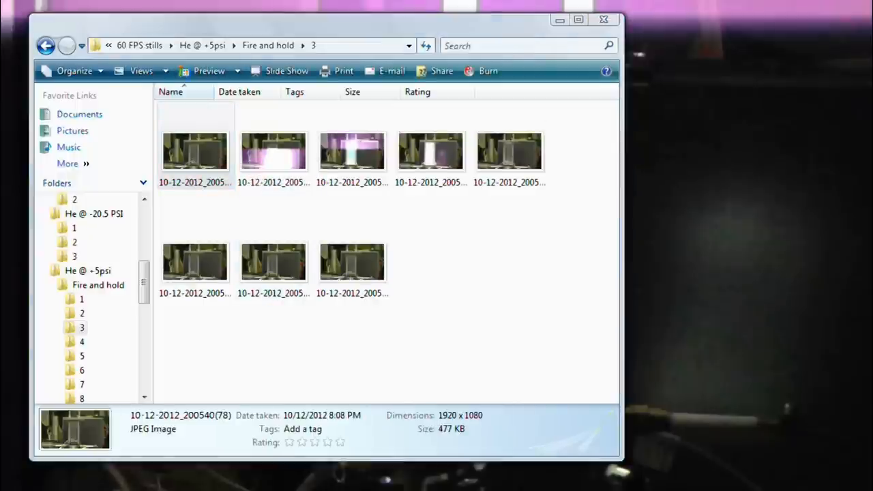
left_click(194, 150)
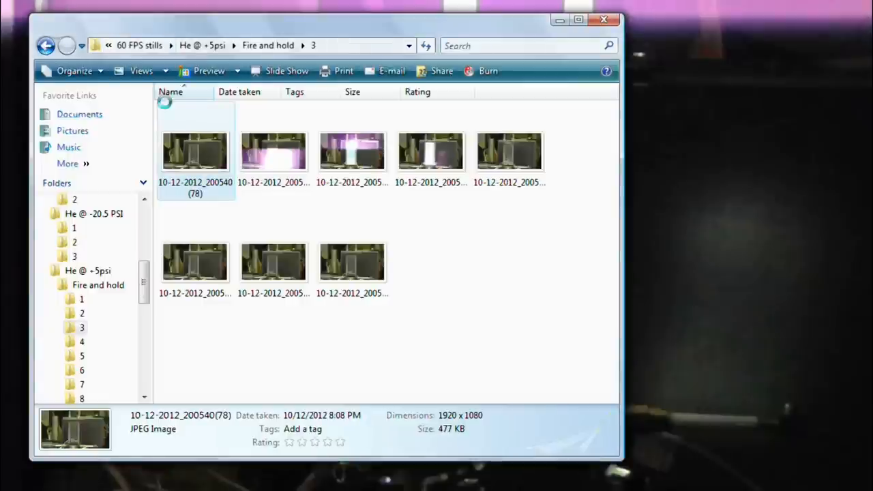
left_click(46, 45)
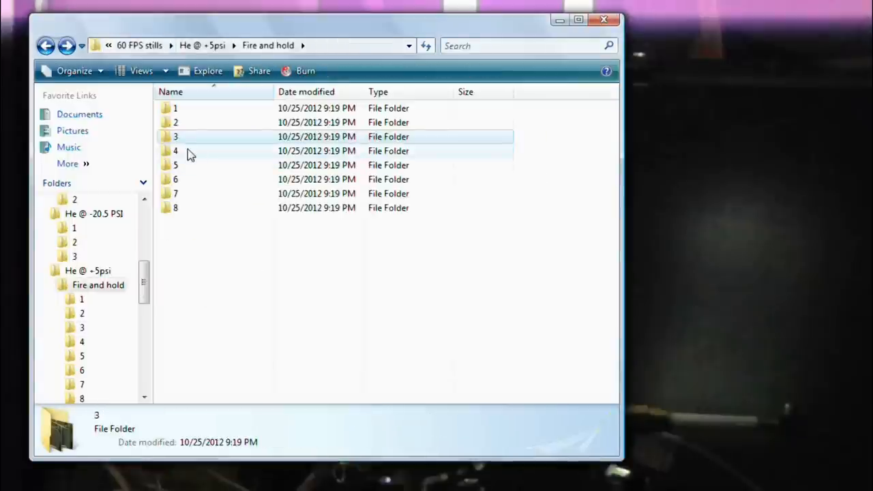
- Browse folder 4's ten 1920x1080 JPEG stills, including the plasma discharge frame, then return
double_click(176, 151)
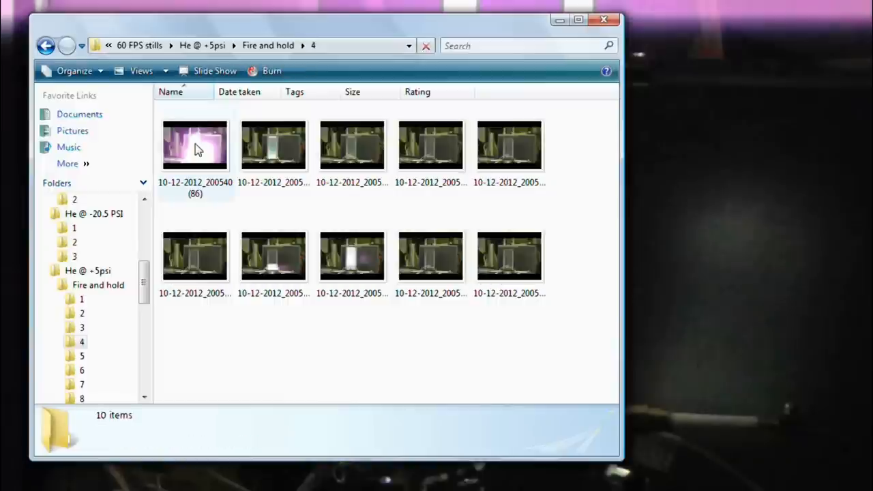
left_click(195, 144)
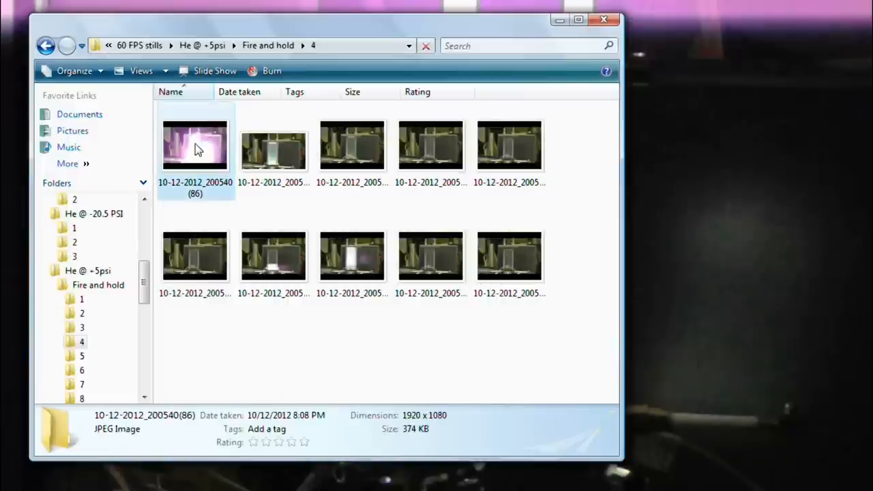
left_click(195, 145)
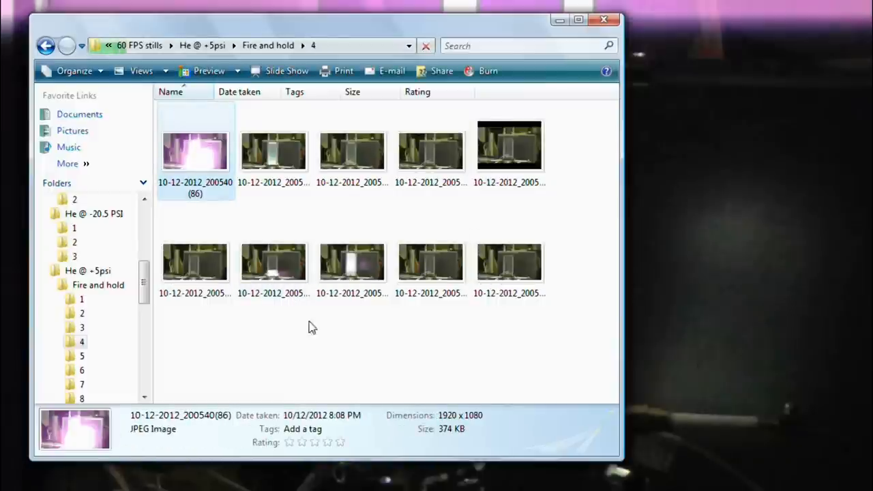
left_click(72, 130)
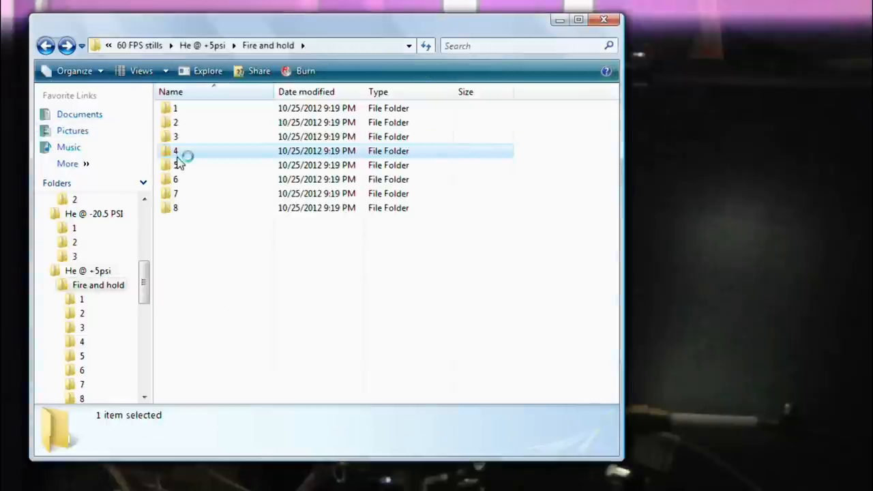
- Inspect the first of folder 5's eleven 1920x1080 JPEG stills, then return to folders 1–8
double_click(175, 165)
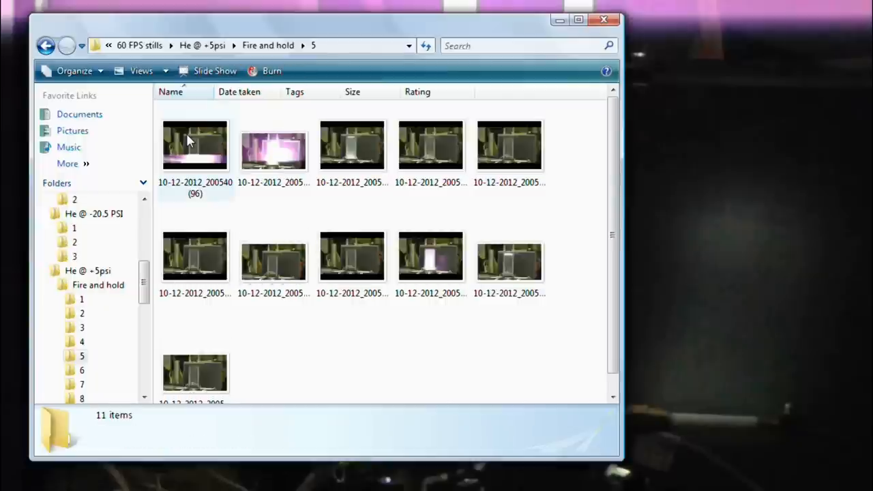
left_click(195, 146)
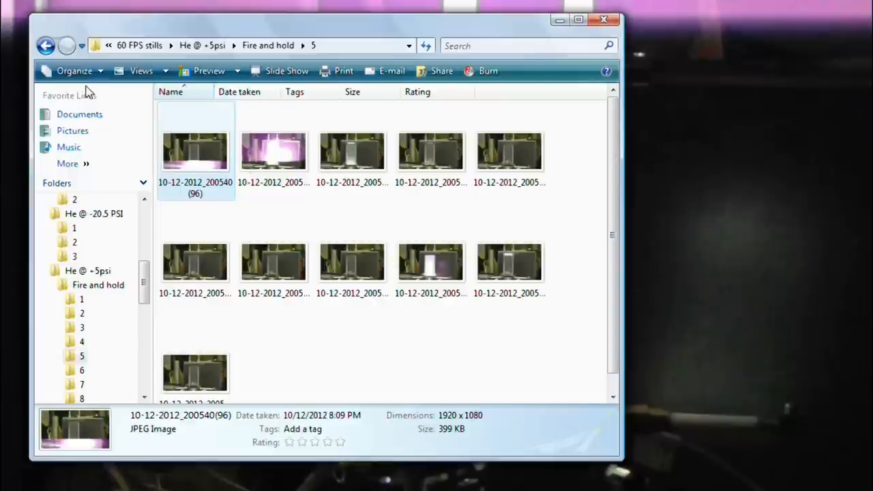
left_click(46, 45)
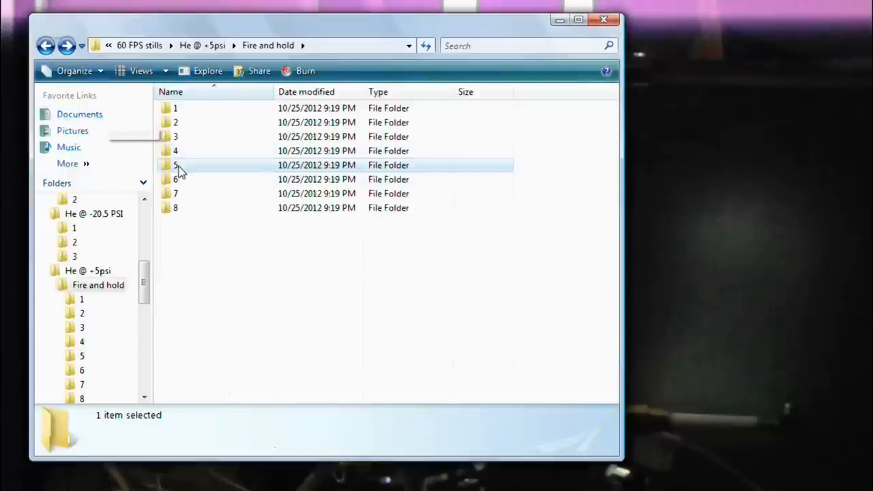
- Inspect the first of folder 6's ten 1920x1080 JPEG stills, then return to folders 1–8
double_click(175, 179)
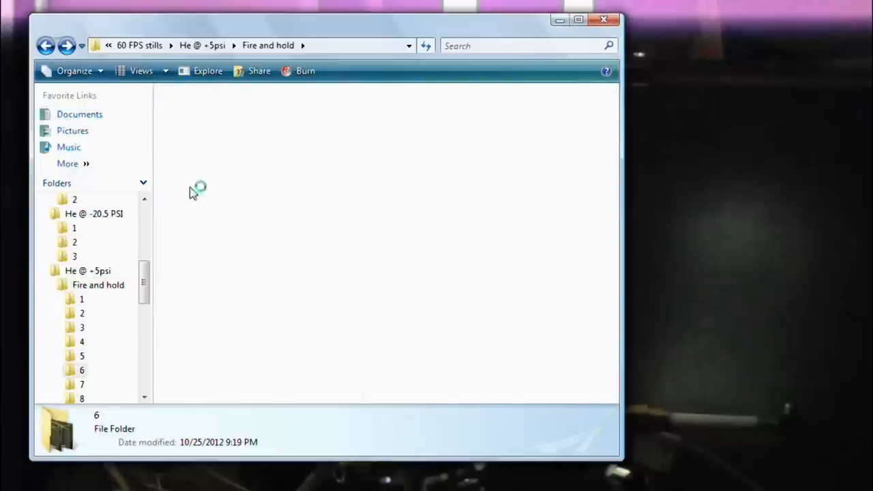
double_click(81, 370)
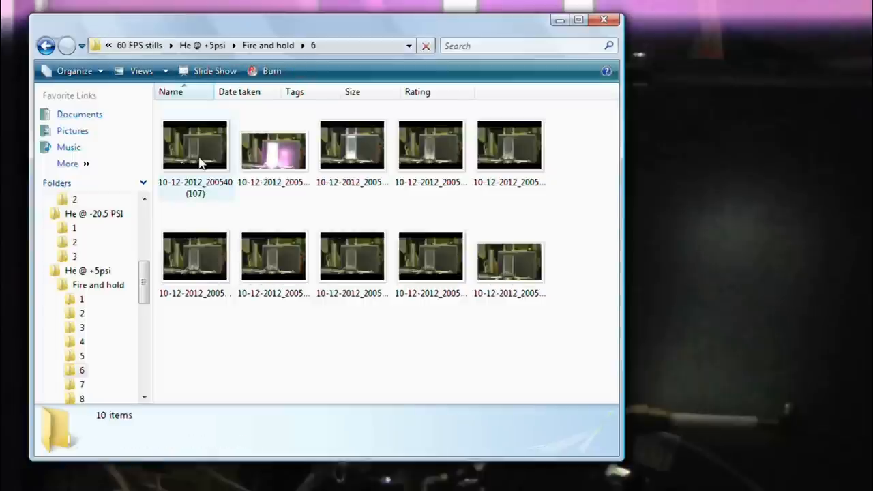
left_click(195, 145)
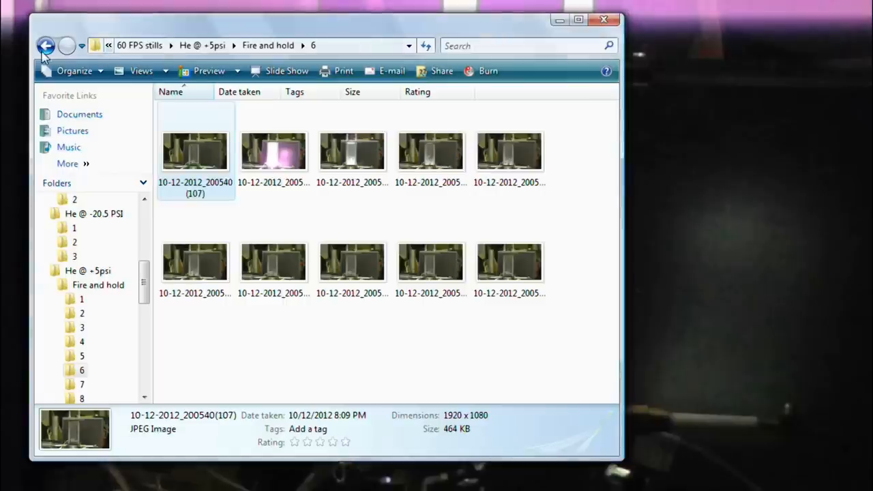
left_click(46, 45)
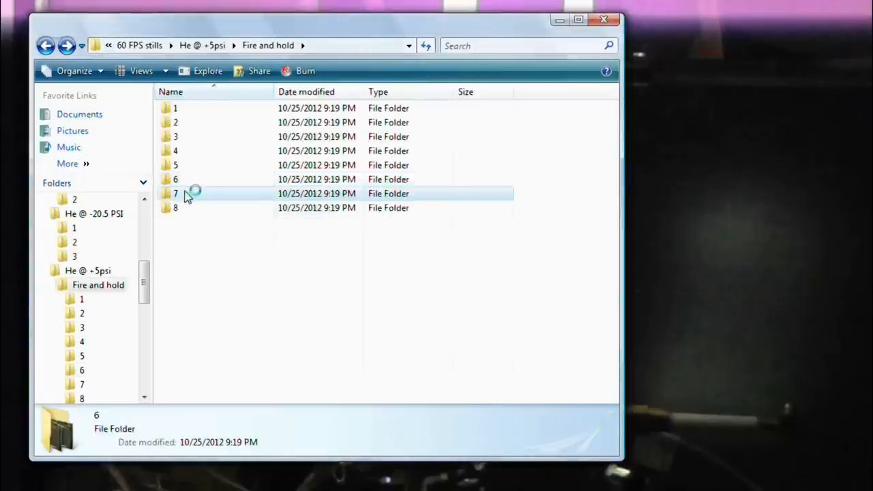
- Browse folder 7's six stills, then open folder 8 and select its first discharge still
double_click(175, 193)
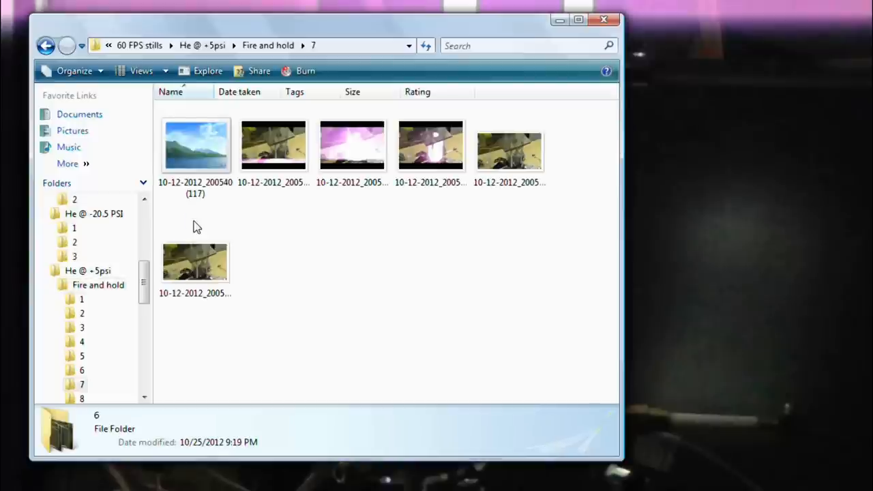
left_click(196, 145)
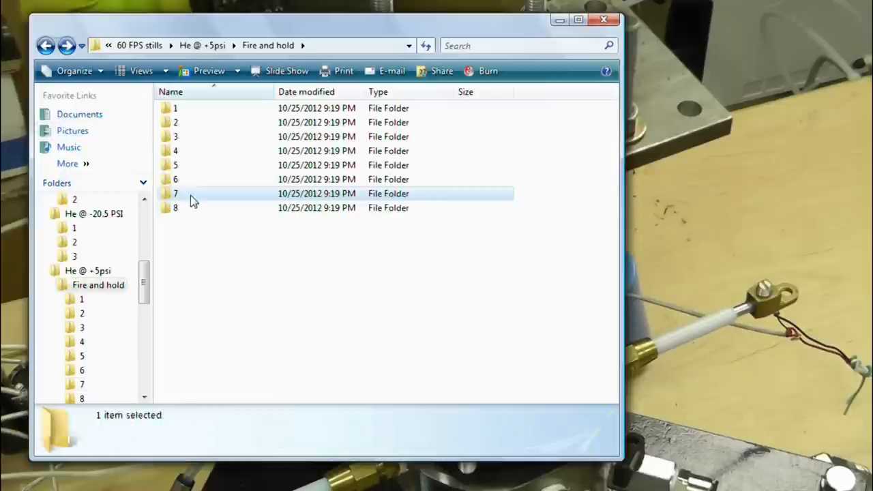
double_click(175, 193)
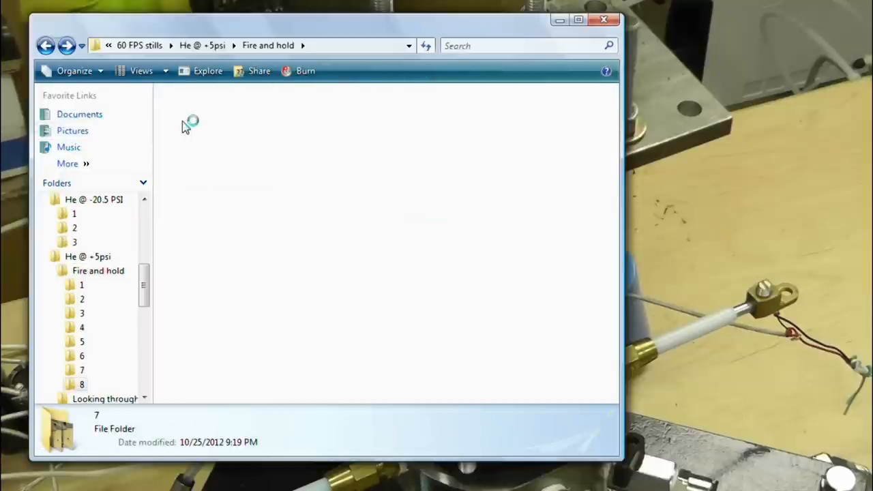
double_click(82, 384)
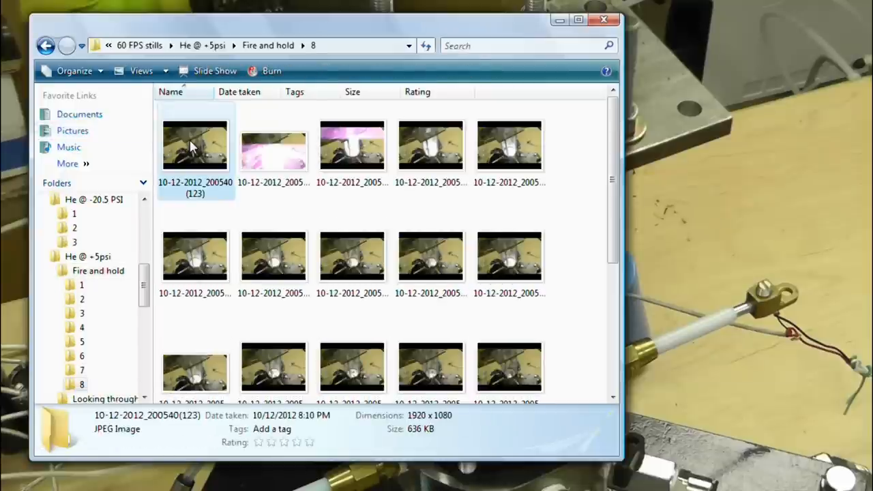